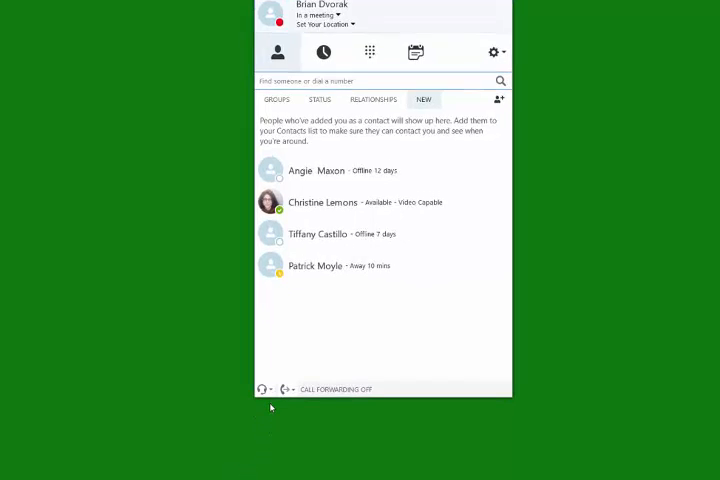
Show the primary device list at the bottom of the main window.
click(263, 389)
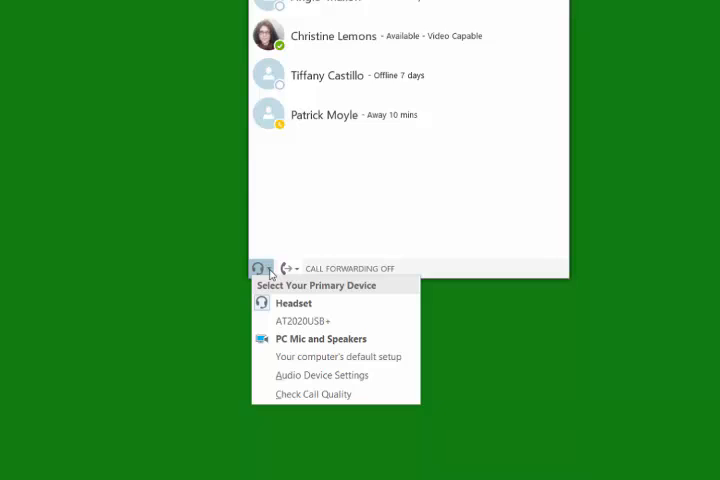
mouse_move(282, 290)
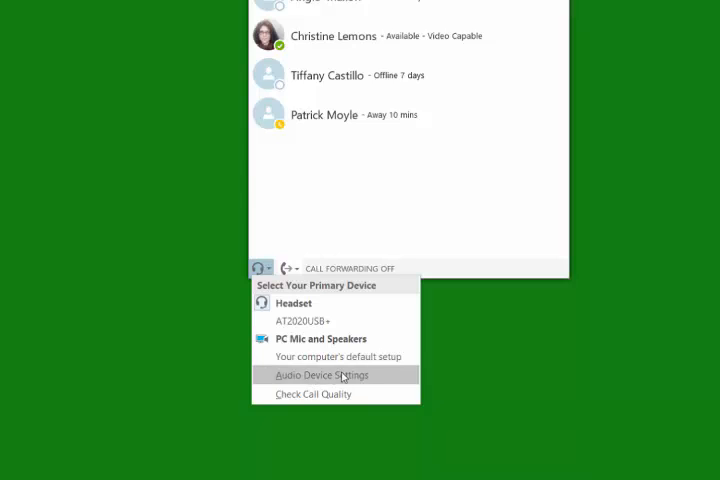
Open Audio Device Settings and keep Headset AT2020USB+ as the call device.
click(320, 374)
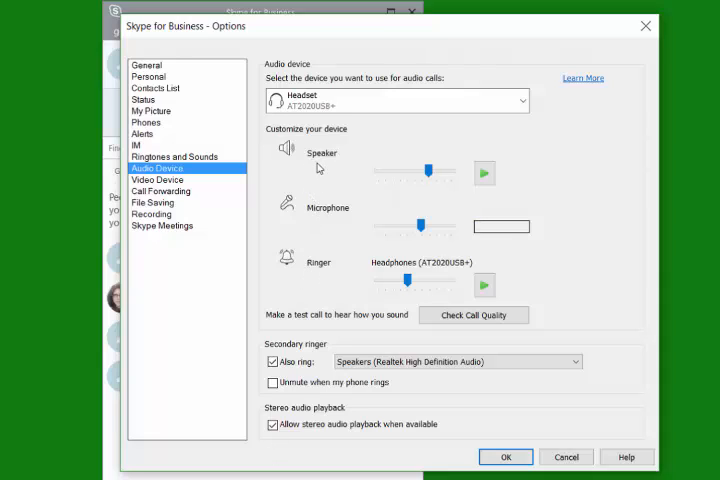
mouse_move(328, 222)
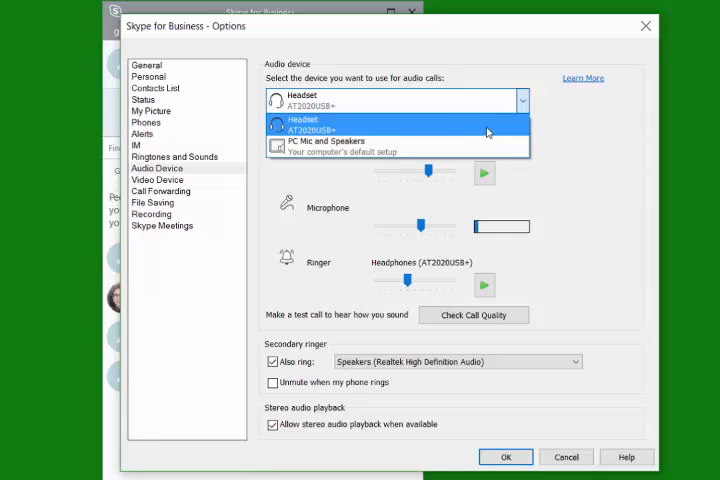
click(393, 125)
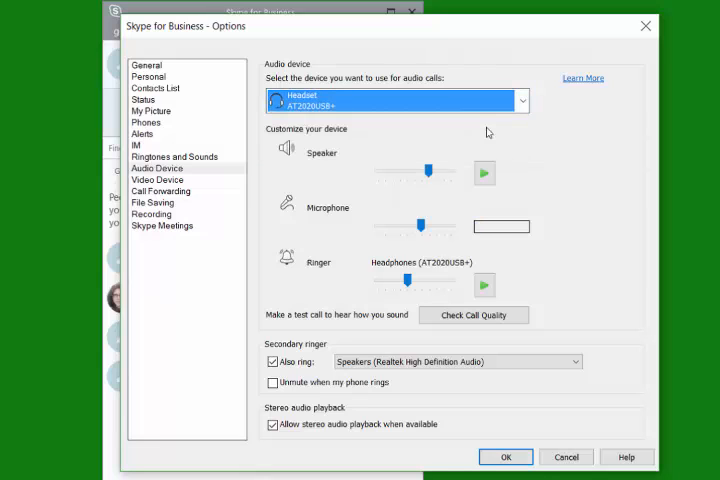
Play the speaker test sound beside the Speaker slider.
click(484, 172)
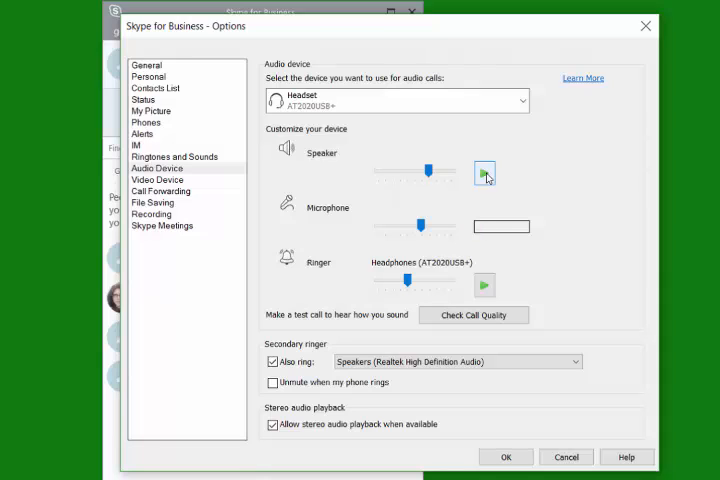
click(484, 173)
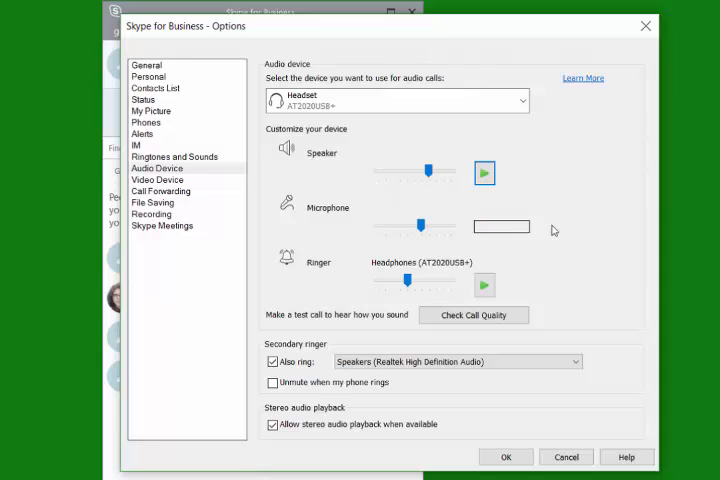
mouse_move(478, 243)
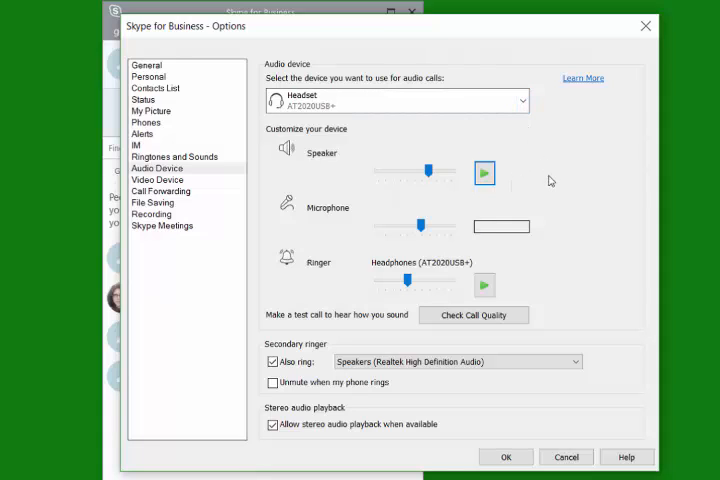
mouse_move(580, 256)
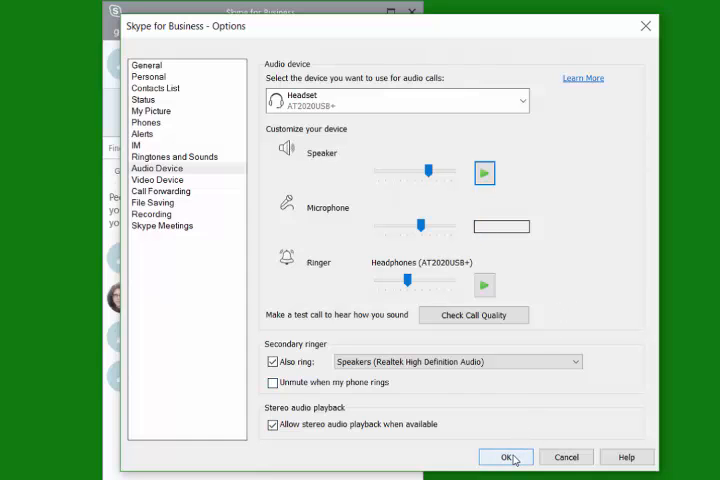
Confirm the Options dialog with OK to keep the headset settings.
click(505, 456)
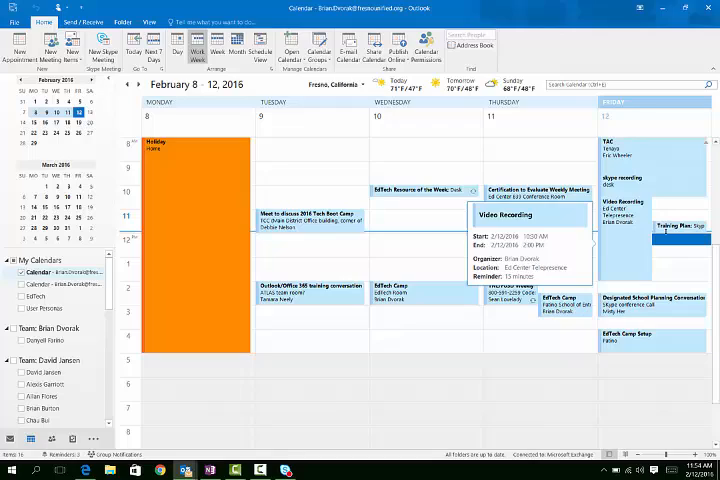
Open Friday's Training Plan appointment (2/12/2016, 11:30 AM) from the calendar.
double_click(684, 225)
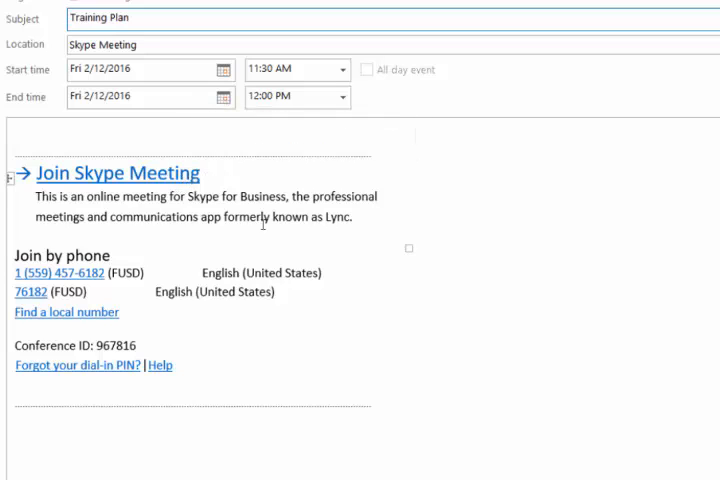
mouse_move(460, 340)
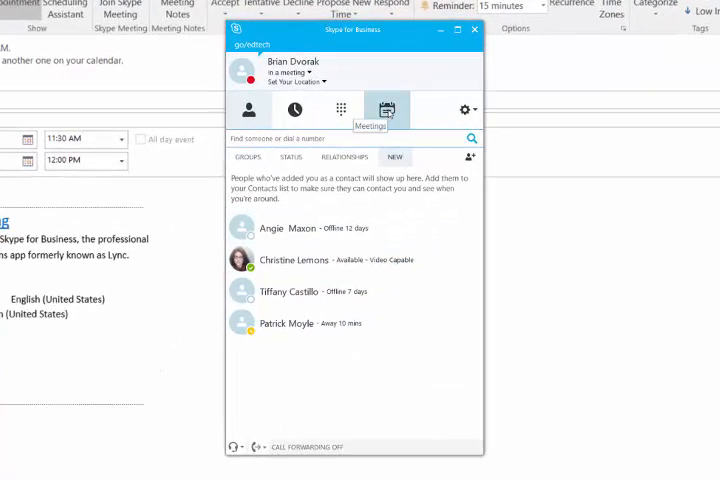
Switch the Skype for Business main window to the Meetings list.
click(386, 110)
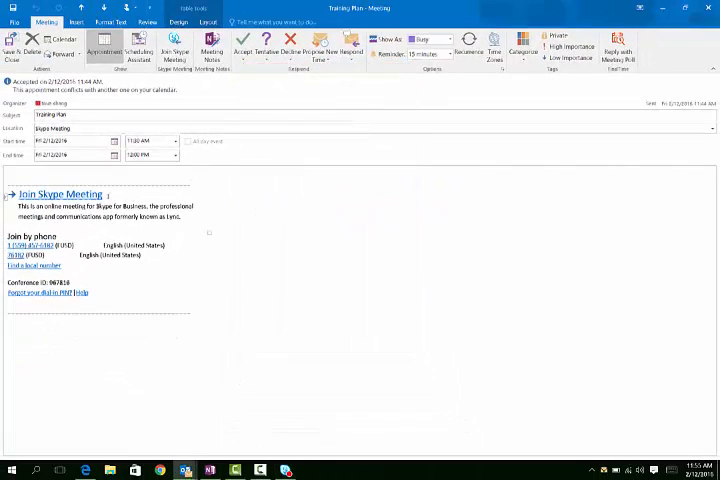
Join the Training Plan meeting, choosing Use Skype for Business for audio.
click(57, 193)
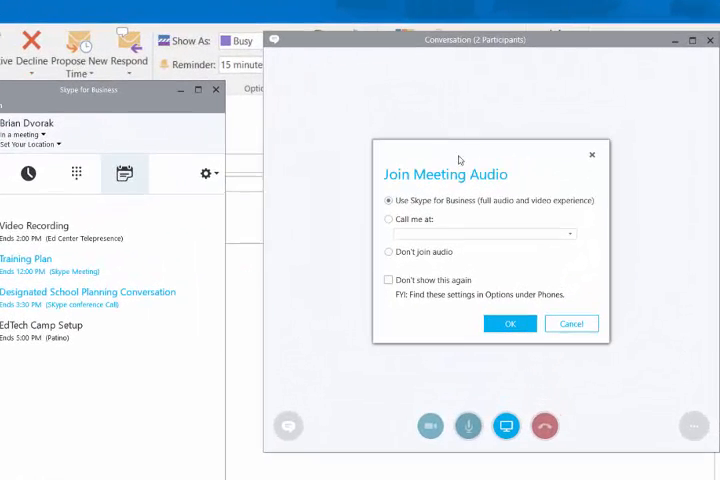
mouse_move(445, 188)
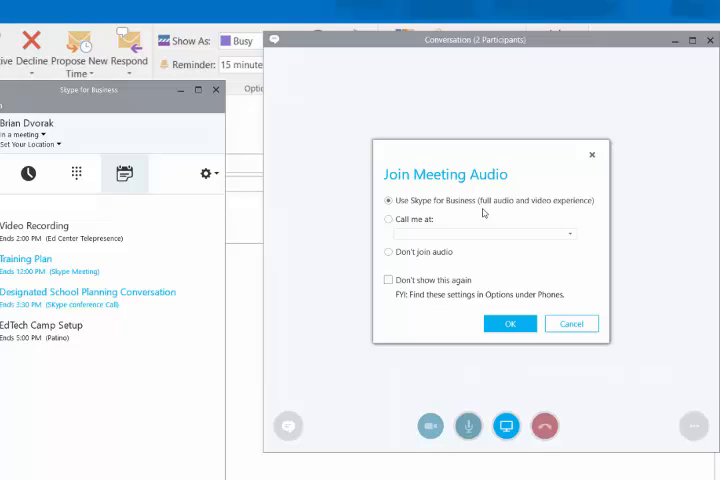
mouse_move(478, 213)
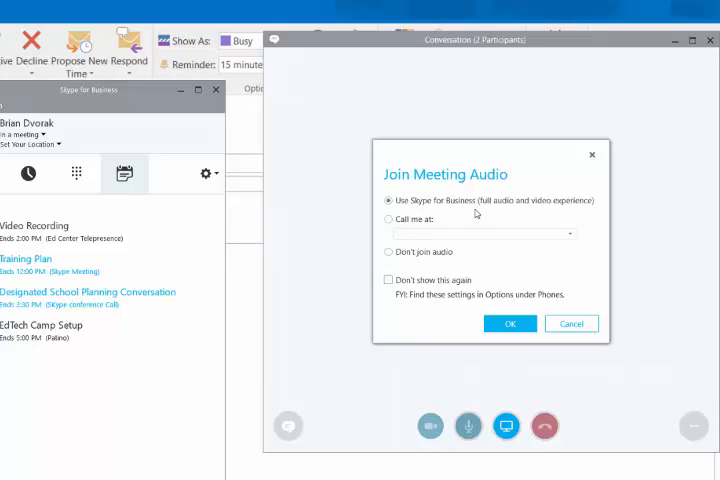
click(388, 219)
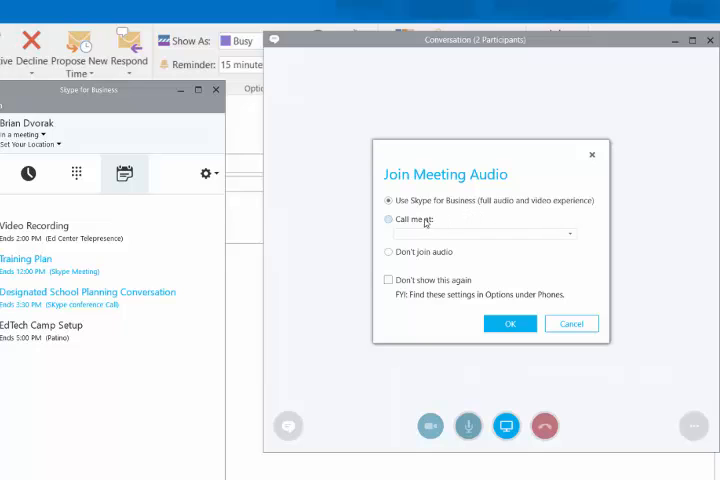
mouse_move(420, 224)
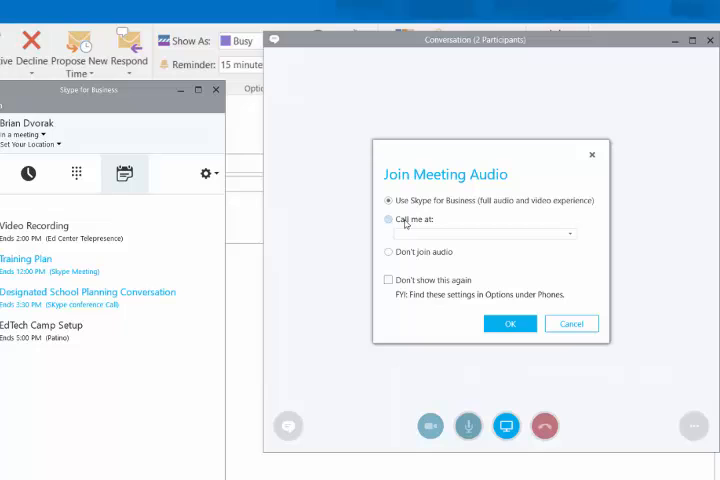
click(388, 200)
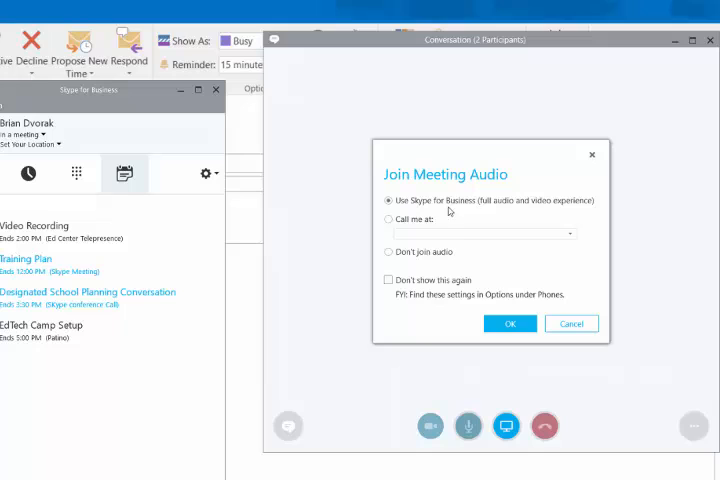
mouse_move(473, 217)
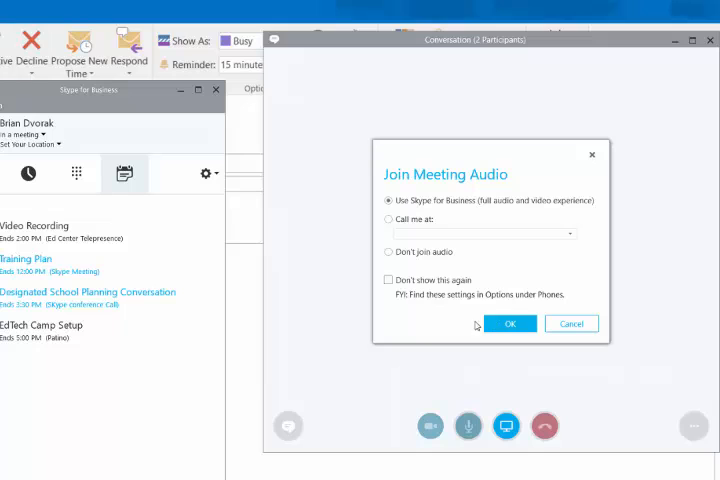
click(388, 280)
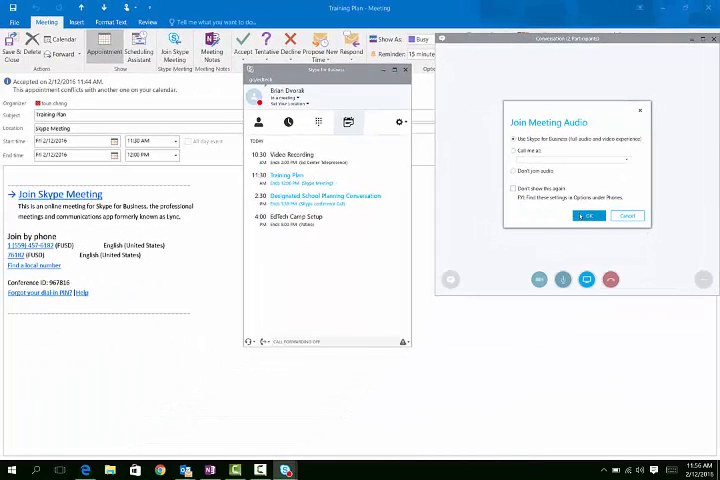
click(587, 215)
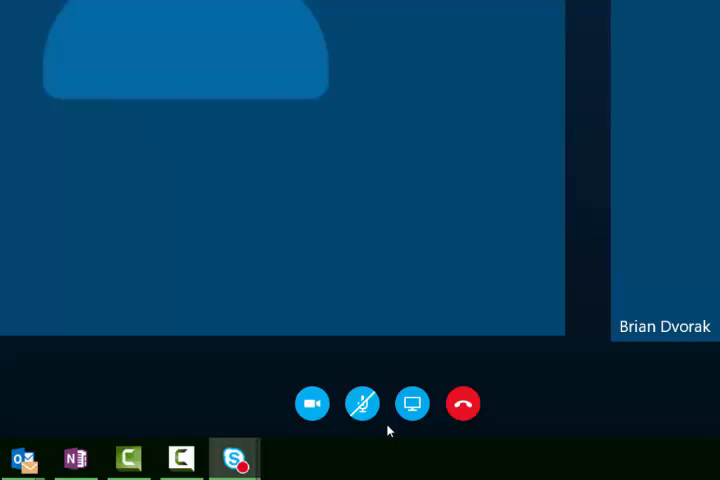
mouse_move(362, 404)
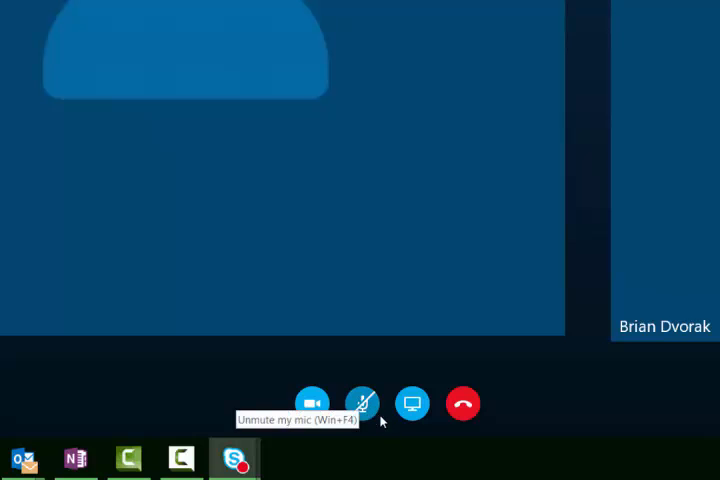
mouse_move(389, 433)
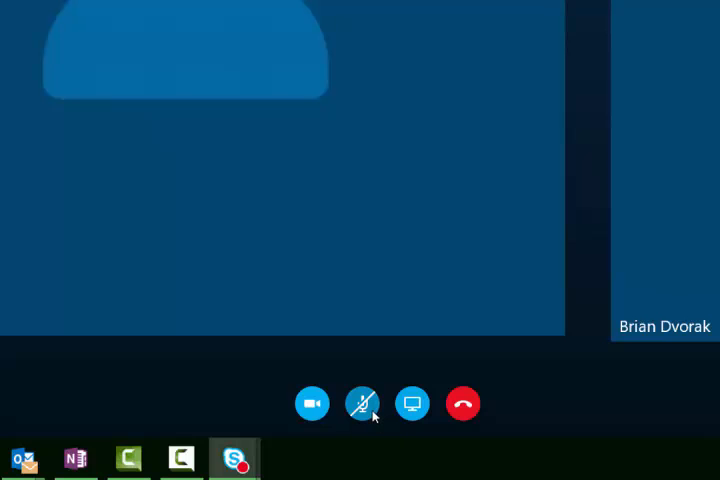
Unmute the microphone, toggling it muted and unmuted again.
click(362, 403)
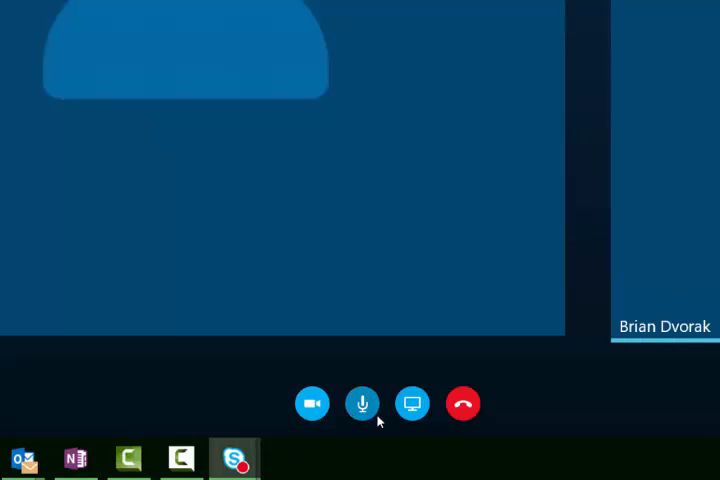
mouse_move(397, 440)
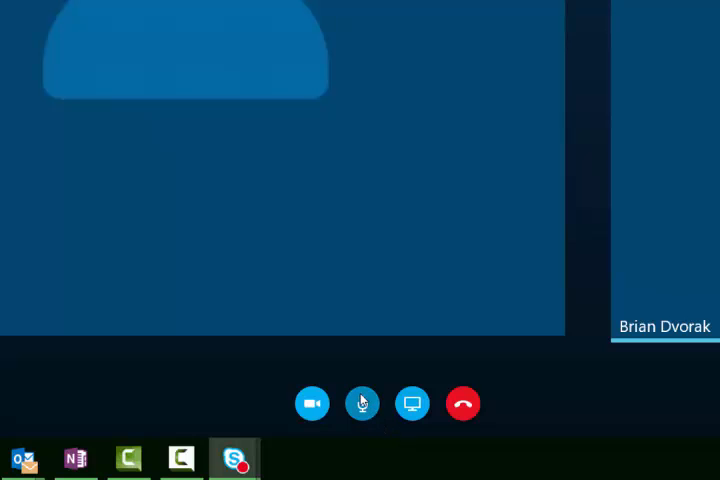
click(362, 403)
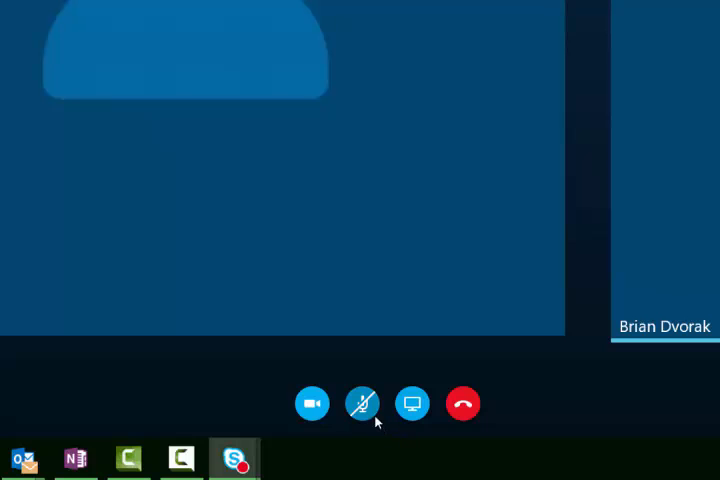
click(362, 403)
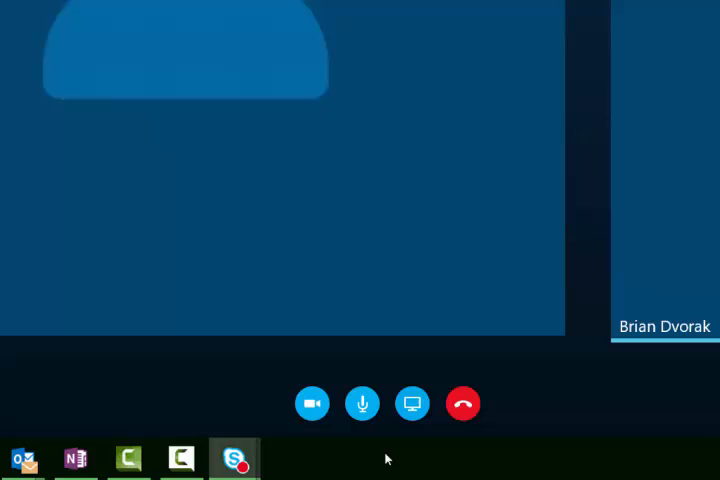
Mute the microphone and choose to start my video.
click(362, 403)
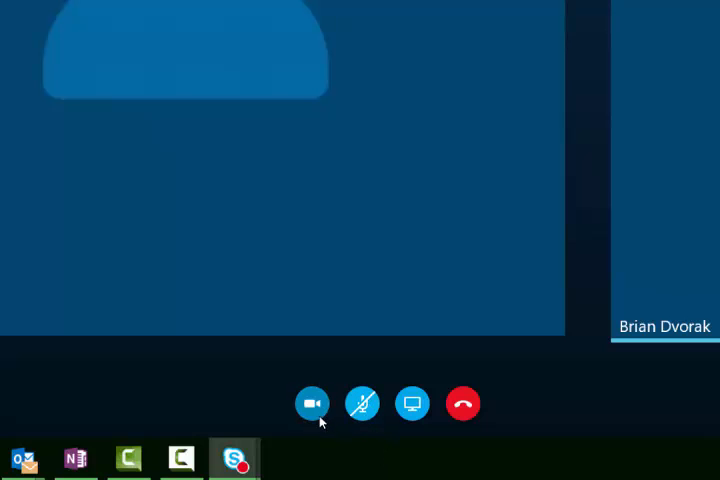
mouse_move(312, 404)
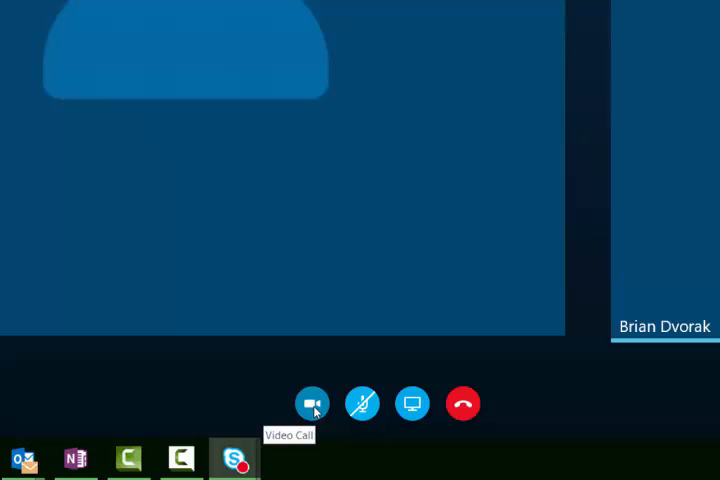
click(312, 404)
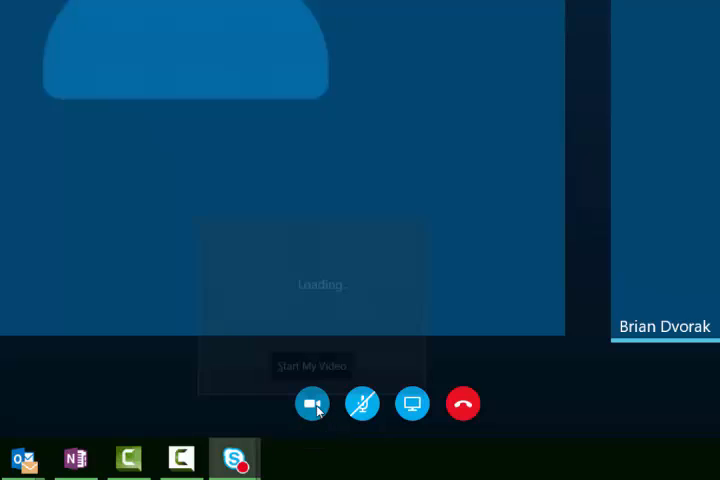